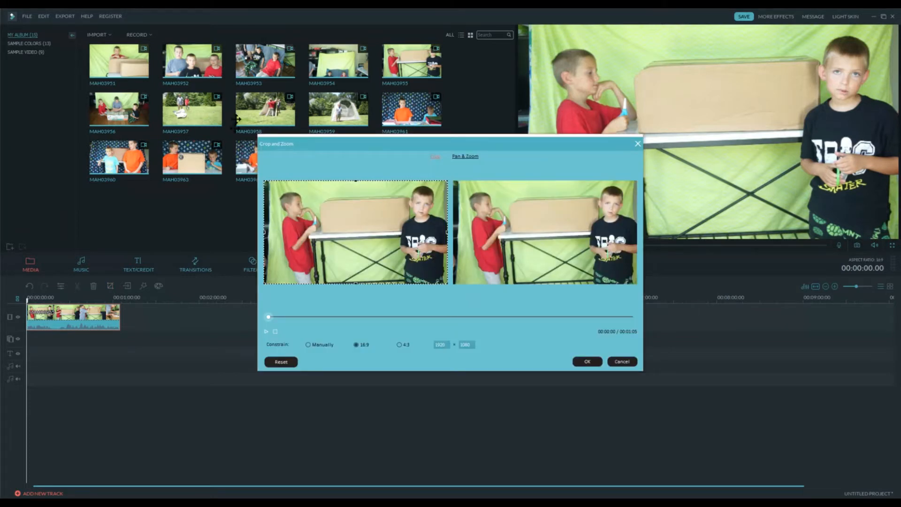
{"action": "mouse_move", "coordinate": [152, 138]}
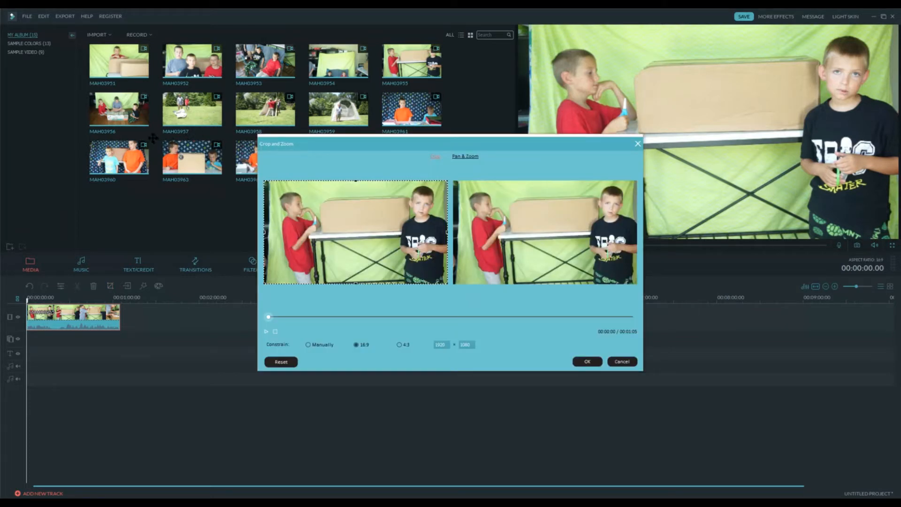
{"action": "mouse_move", "coordinate": [290, 158]}
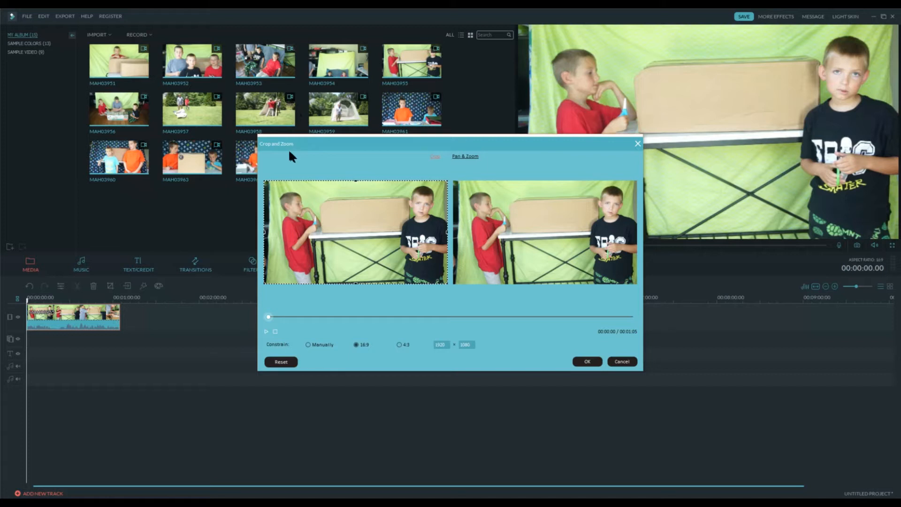
{"action": "mouse_move", "coordinate": [273, 138]}
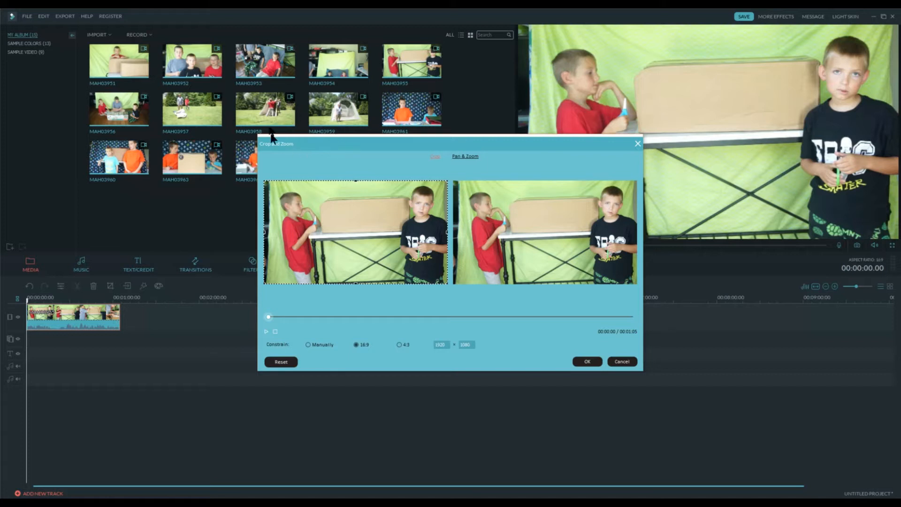
{"action": "mouse_move", "coordinate": [181, 207]}
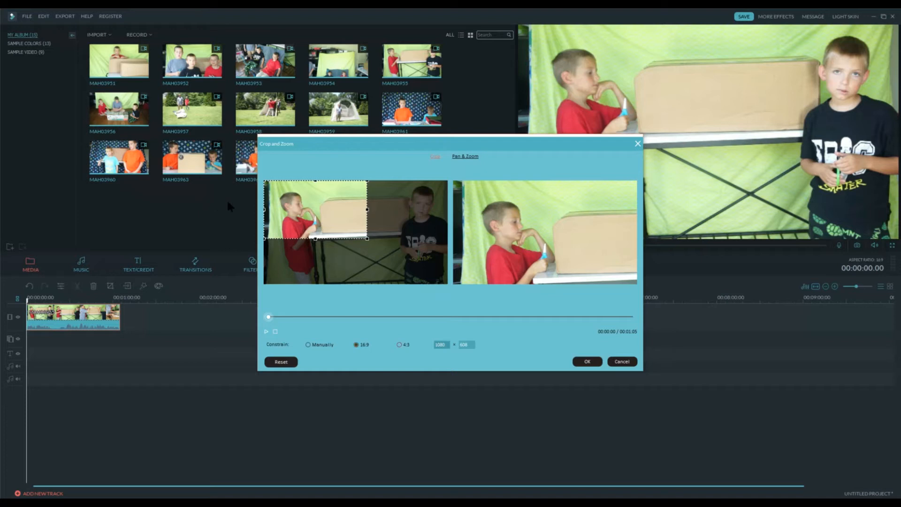
{"action": "mouse_move", "coordinate": [251, 208]}
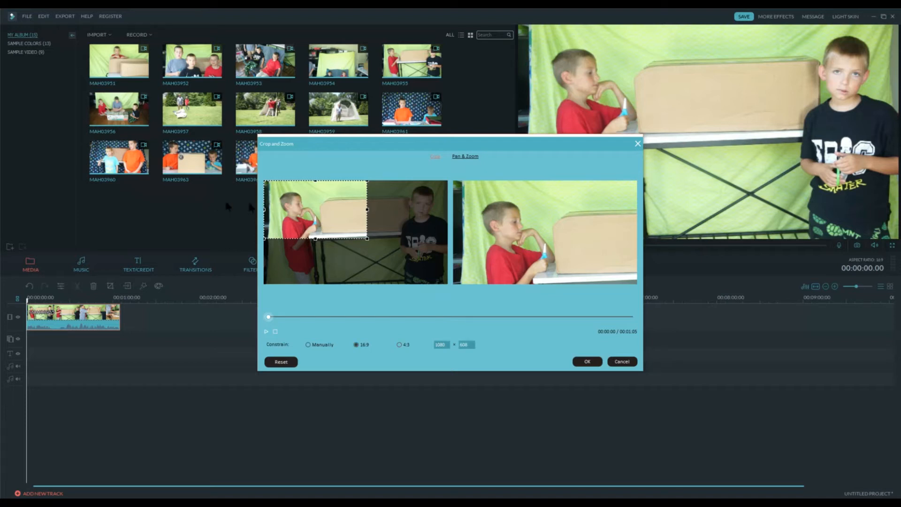
Switch the crop constraint to Manually so the box is no longer locked to 16:9
{"action": "left_click", "coordinate": [307, 344]}
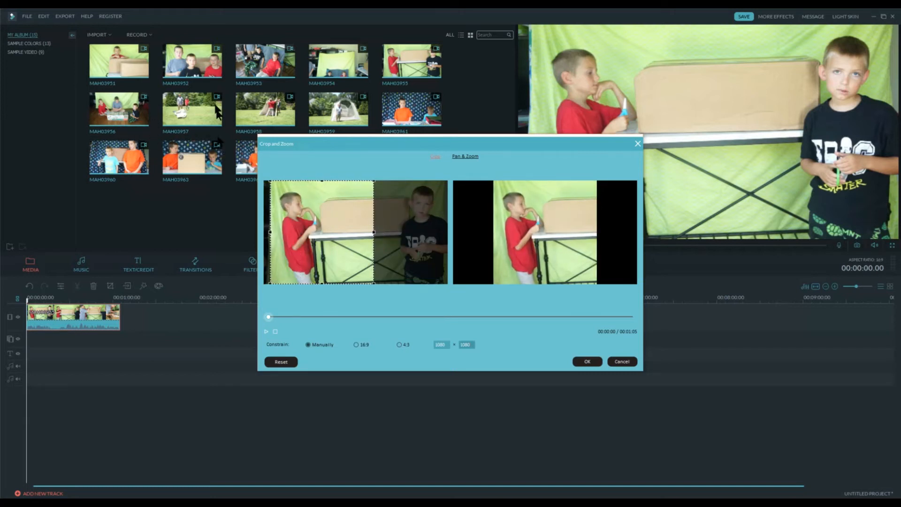
Drag the crop box handles to frame only the boy in the red shirt
{"action": "left_click_drag", "start_coordinate": [374, 282], "coordinate": [348, 242]}
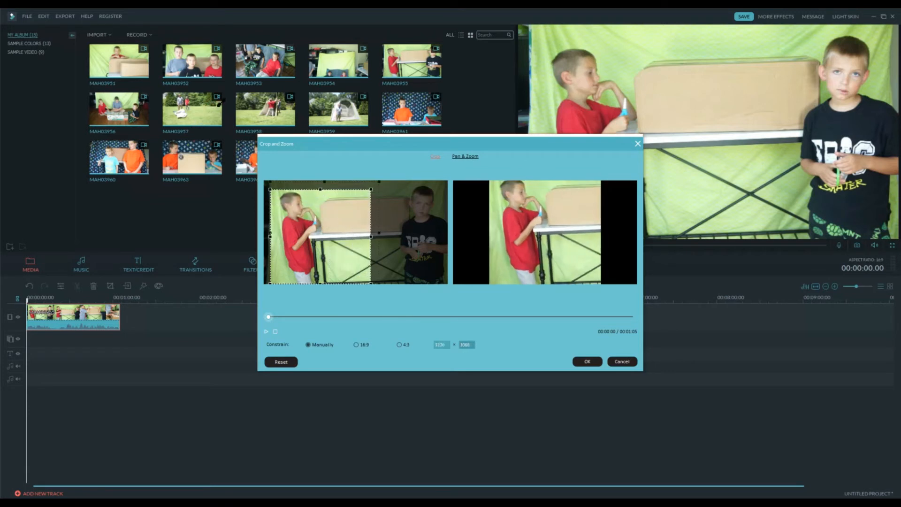
{"action": "left_click_drag", "start_coordinate": [371, 236], "coordinate": [389, 236]}
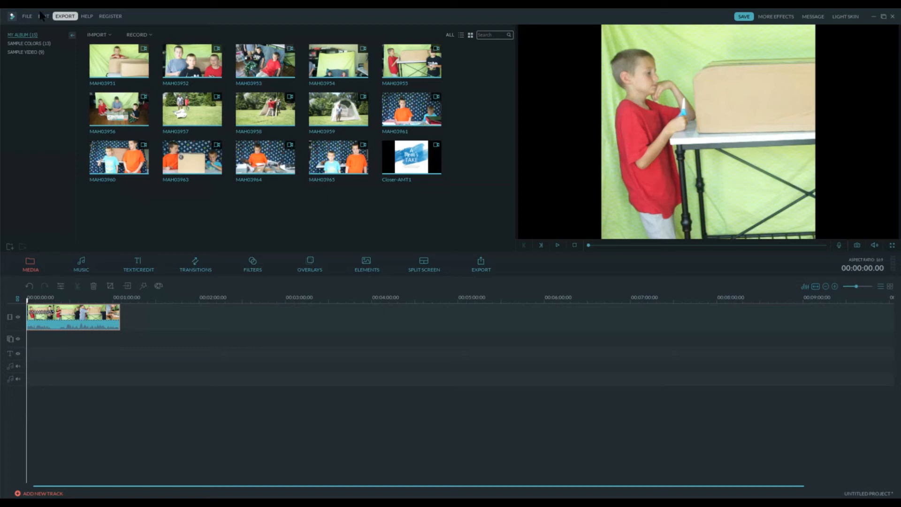
Open the export window with MP4 output for 'Barbecue Baked Beans' and show its encoding settings
{"action": "left_click", "coordinate": [64, 16]}
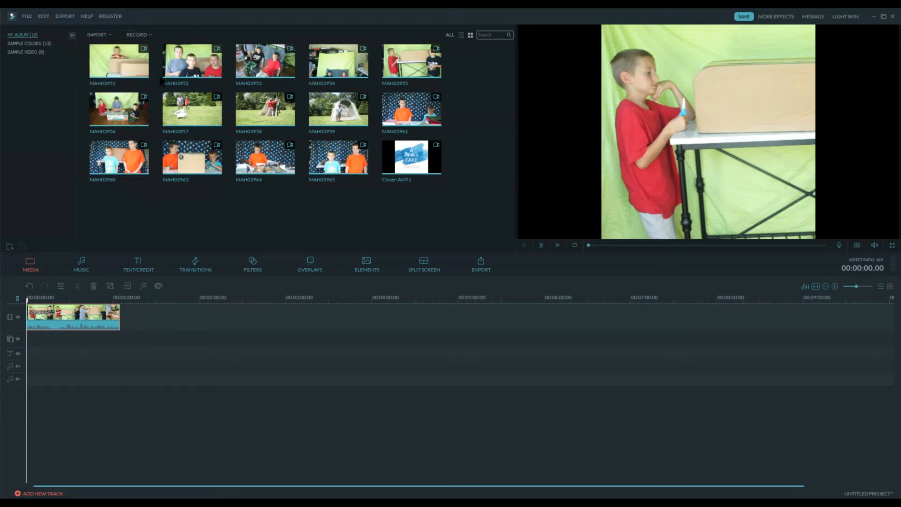
{"action": "left_click", "coordinate": [481, 264]}
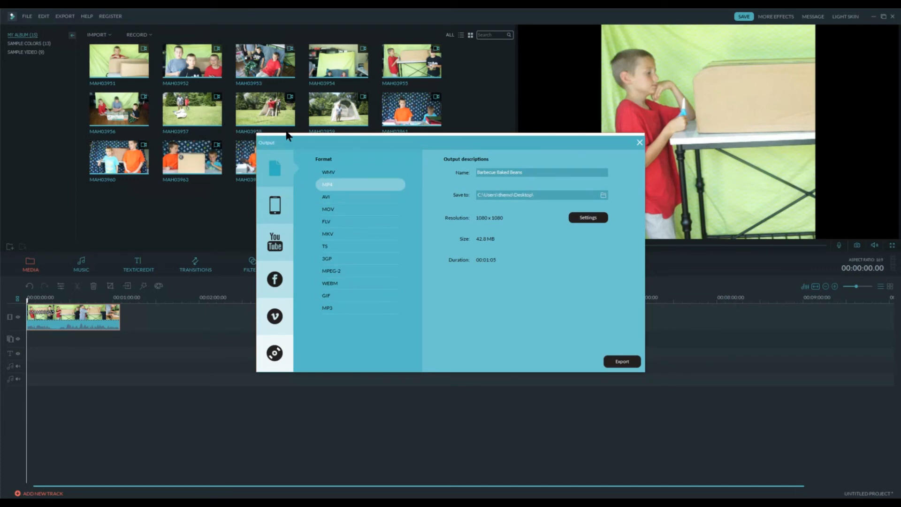
{"action": "left_click", "coordinate": [587, 217]}
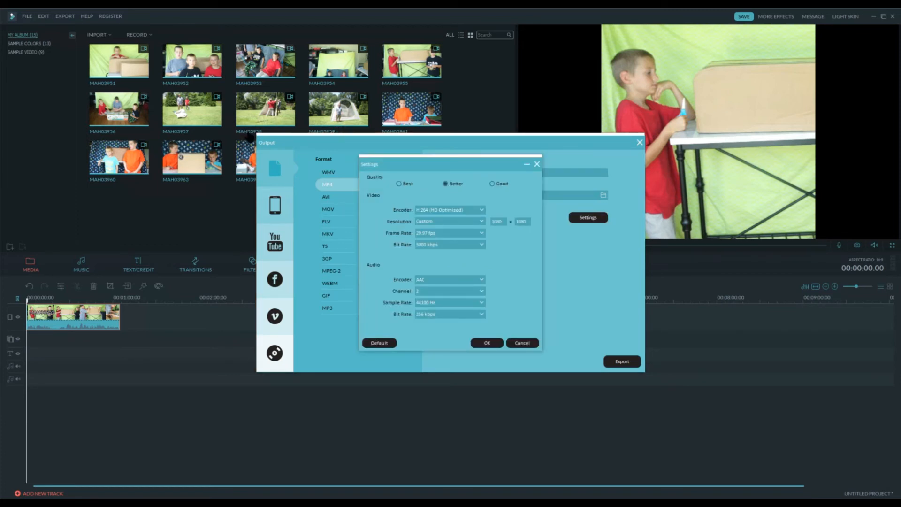
{"action": "left_click", "coordinate": [482, 221]}
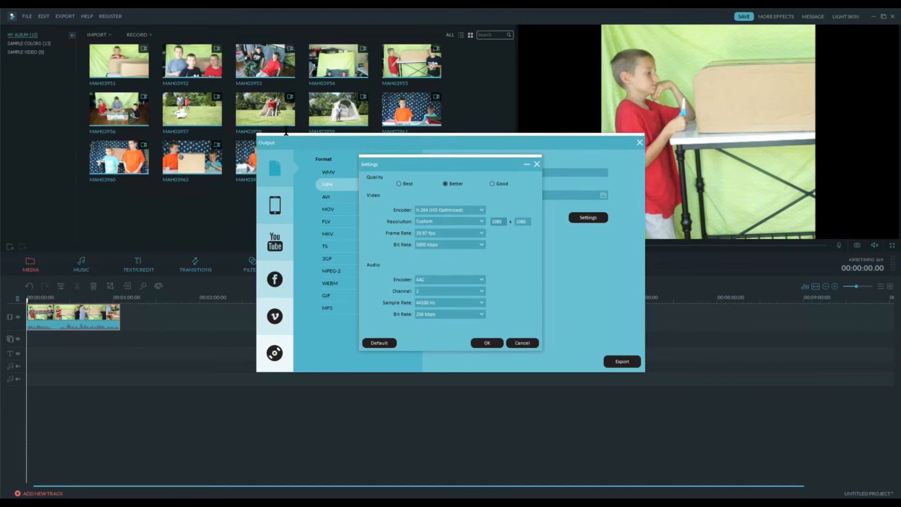
{"action": "mouse_move", "coordinate": [306, 136]}
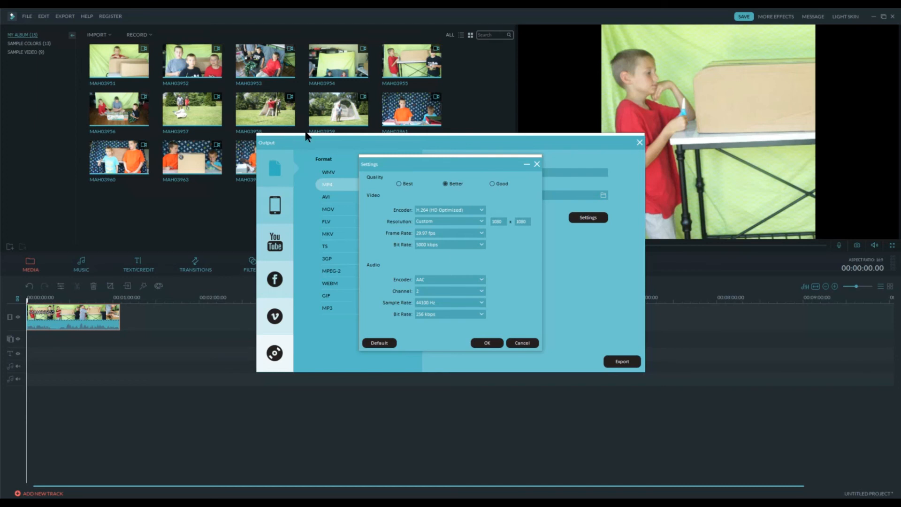
{"action": "left_click", "coordinate": [486, 342]}
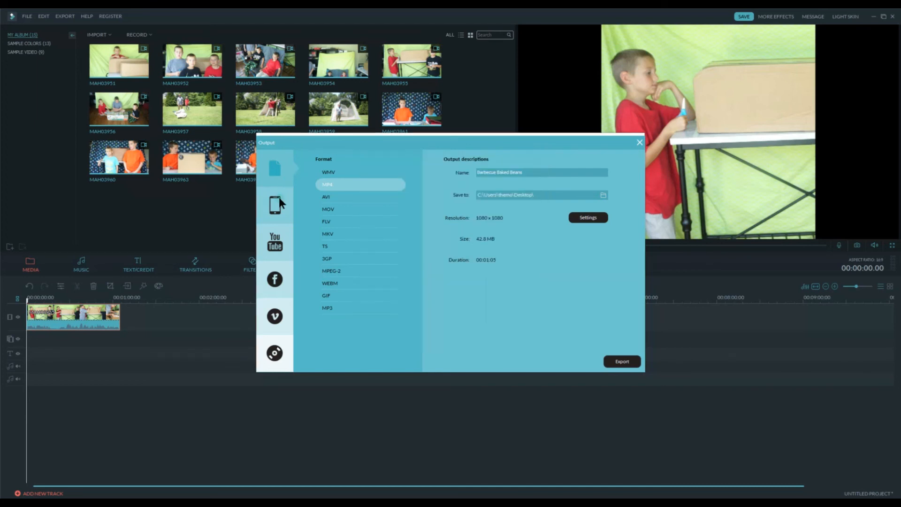